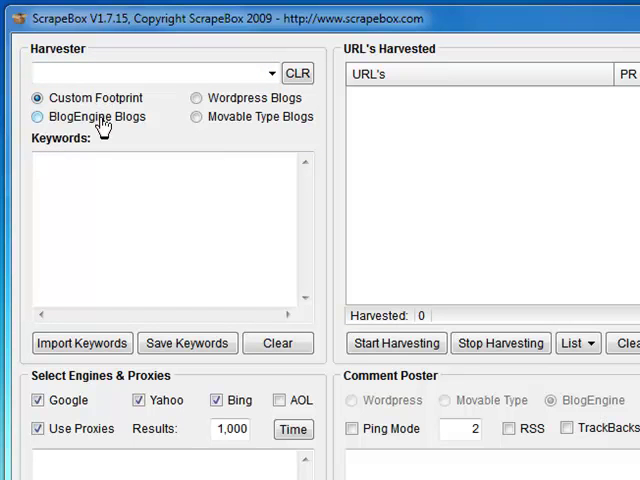
Select Movable Type Blogs as the footprint, then open and cancel Import Keywords.
left_click(38, 116)
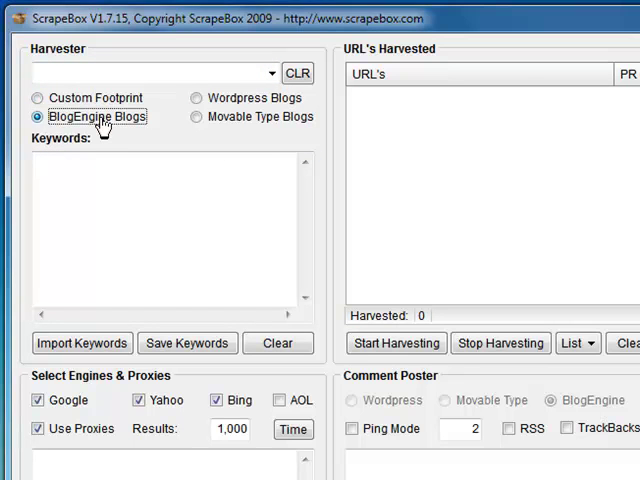
left_click(197, 98)
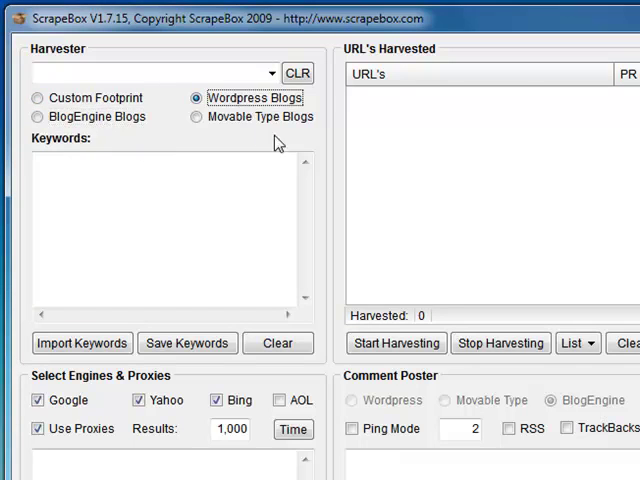
left_click(197, 116)
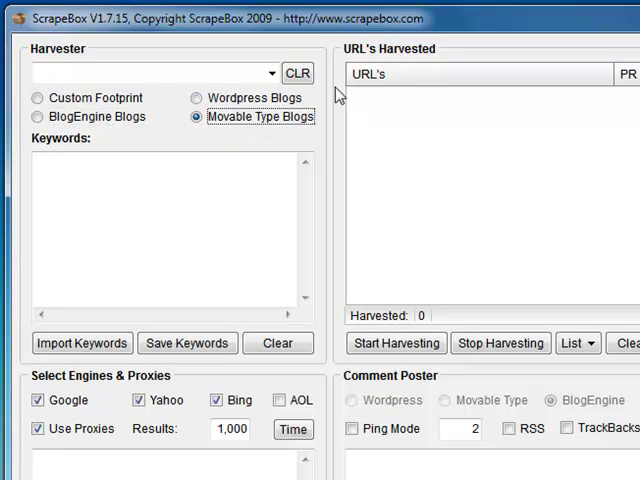
left_click(273, 73)
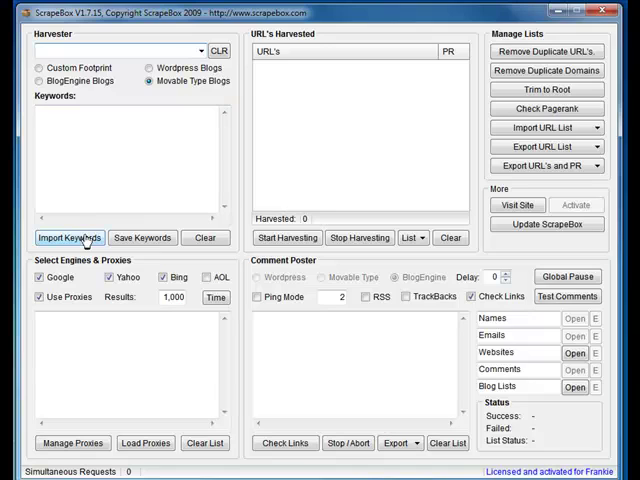
left_click(70, 237)
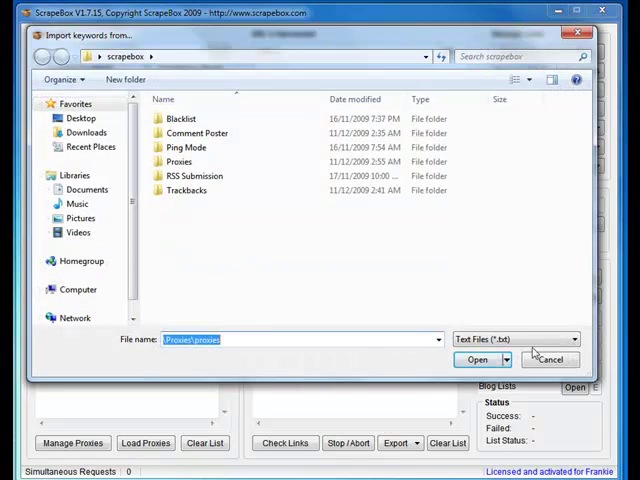
left_click(550, 359)
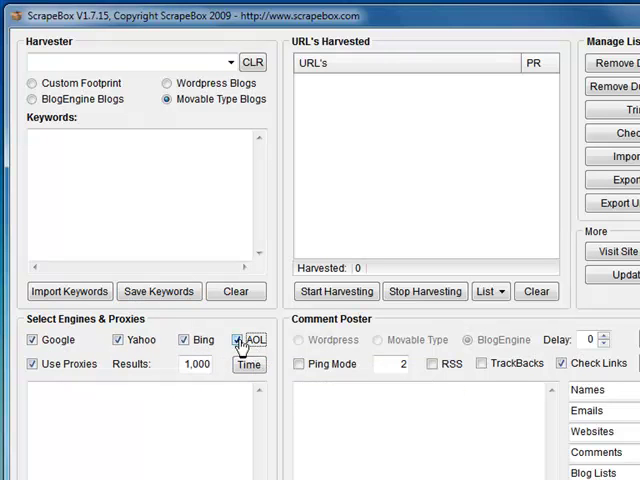
Add AOL as a search engine and open the results time span settings.
left_click(237, 339)
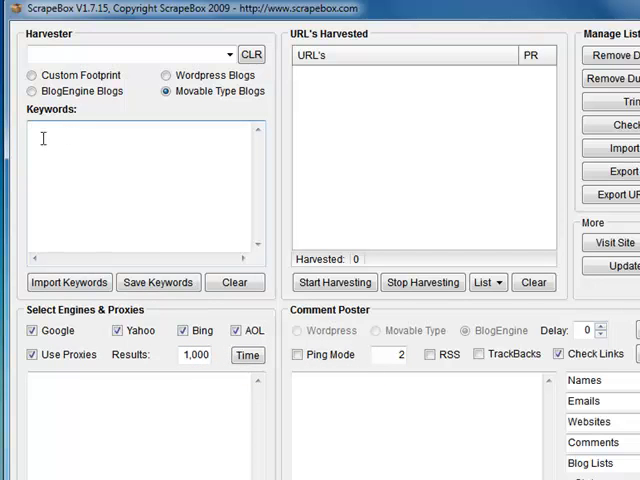
mouse_move(70, 177)
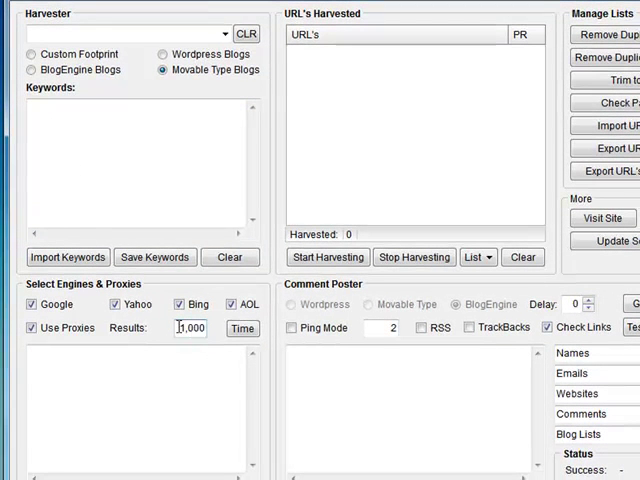
triple_click(190, 328)
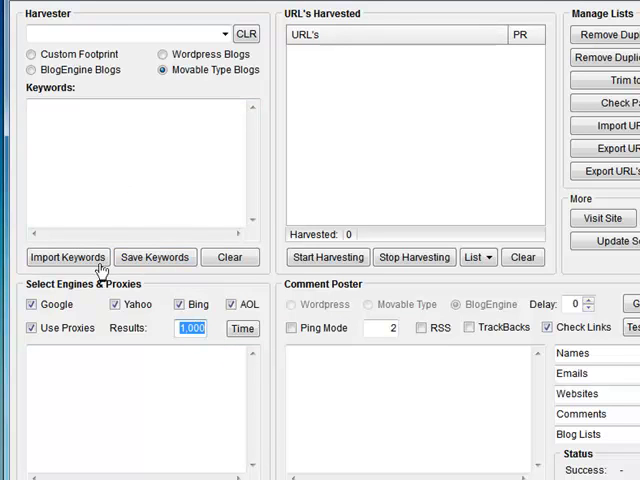
mouse_move(237, 348)
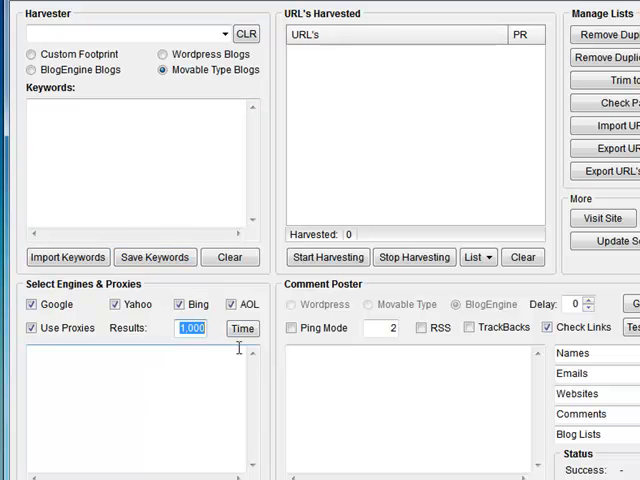
left_click(241, 328)
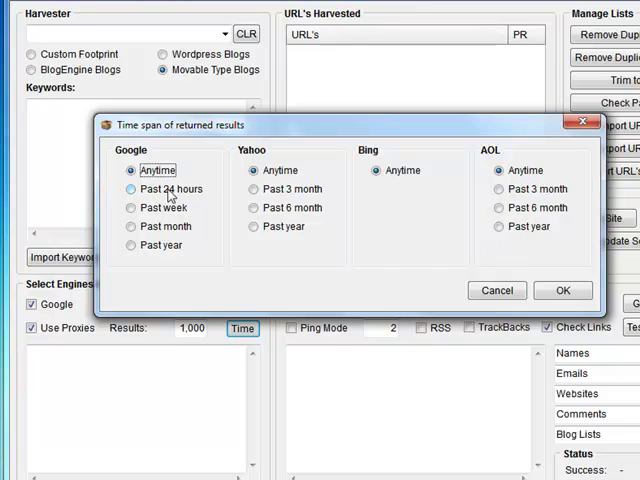
Try Google and Yahoo time spans, revert both to Anytime, and confirm.
left_click(131, 189)
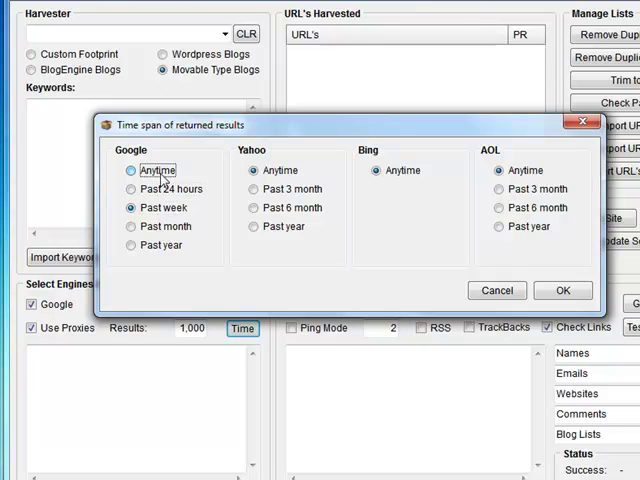
left_click(130, 170)
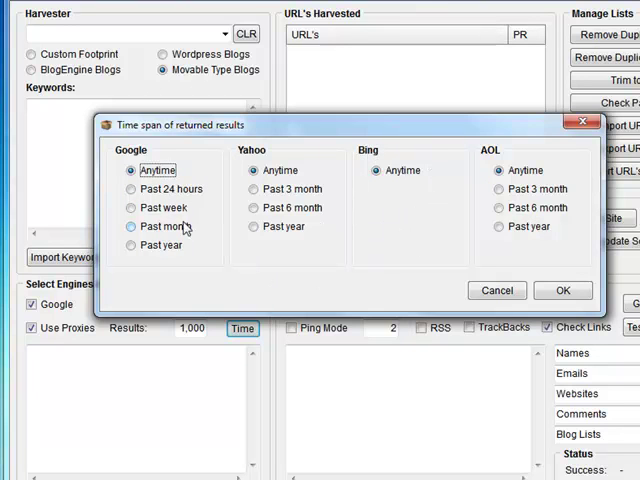
left_click(131, 207)
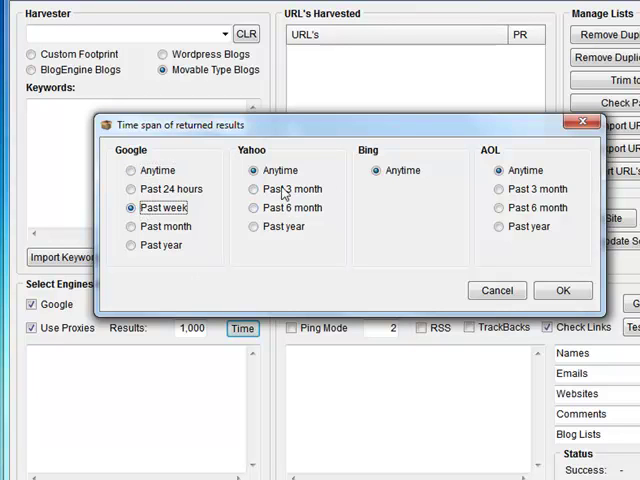
left_click(258, 189)
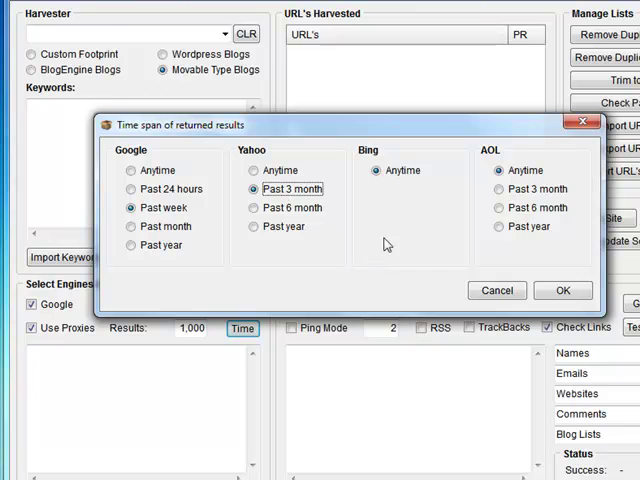
left_click(259, 226)
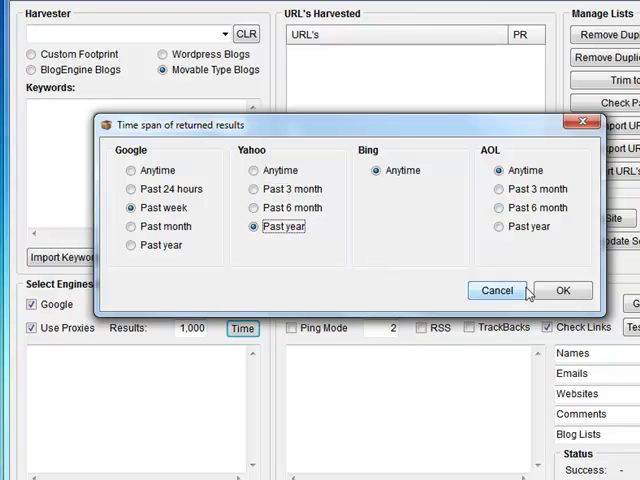
left_click(260, 170)
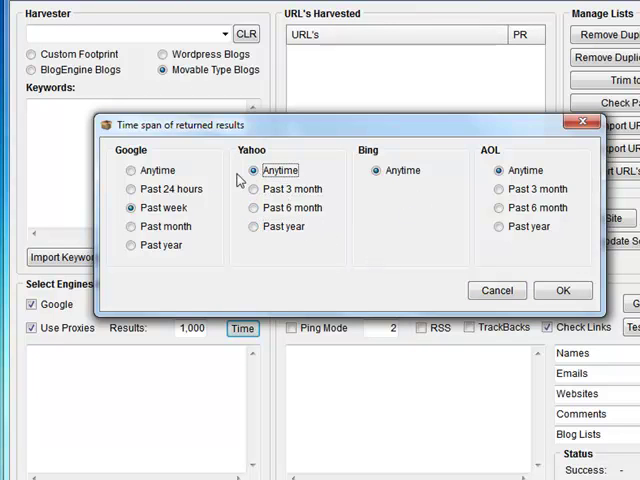
left_click(130, 170)
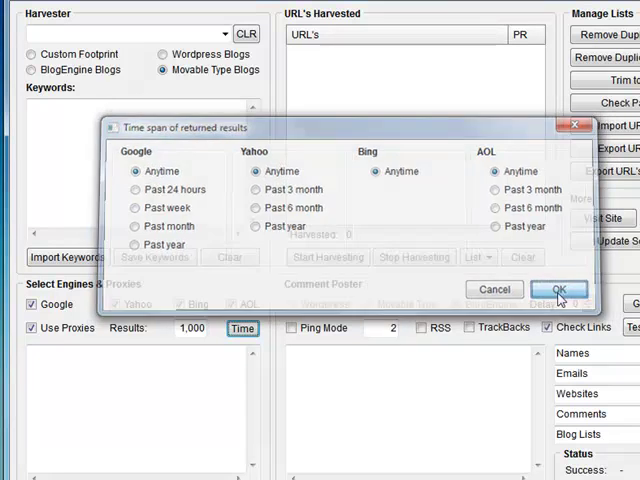
left_click(557, 289)
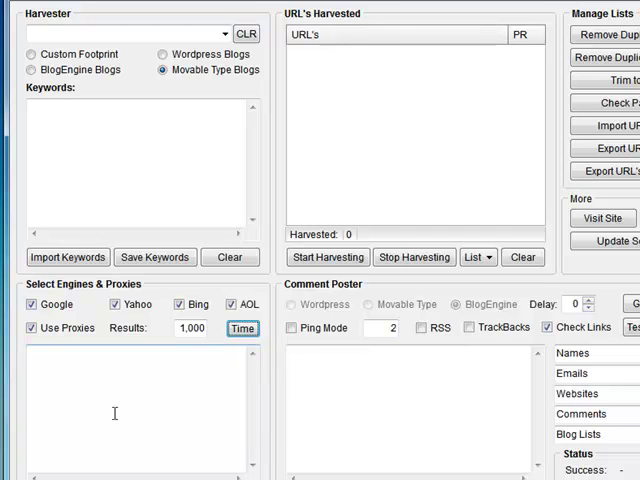
Scroll down and open Manage Proxies with Source 3 (about 100) selected.
scroll("down", 3)
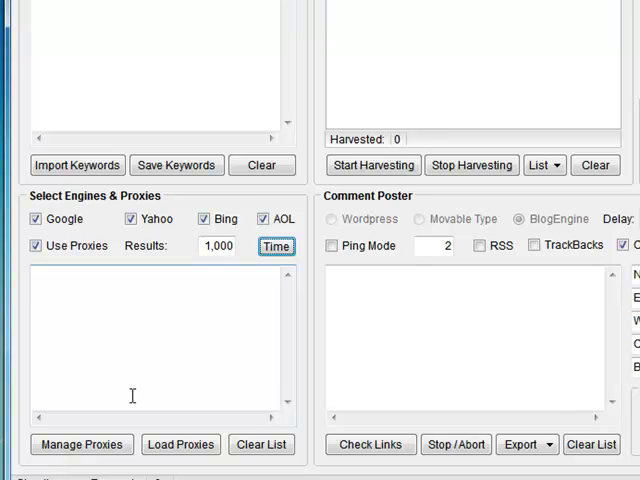
mouse_move(184, 369)
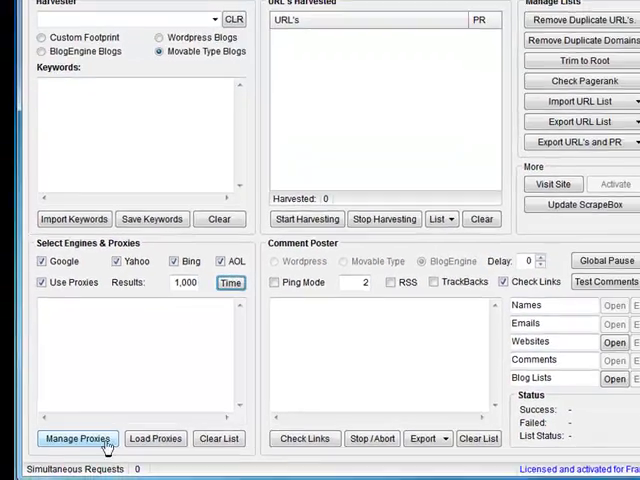
left_click(77, 438)
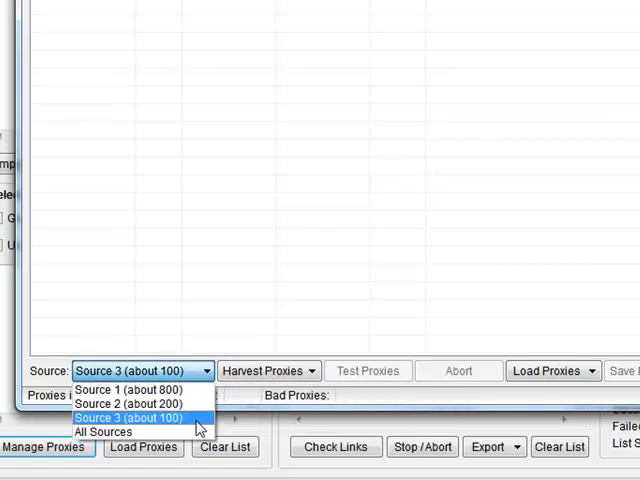
Harvest Source 3 proxies, replacing the list, and test them: 11 good, 89 bad.
left_click(268, 371)
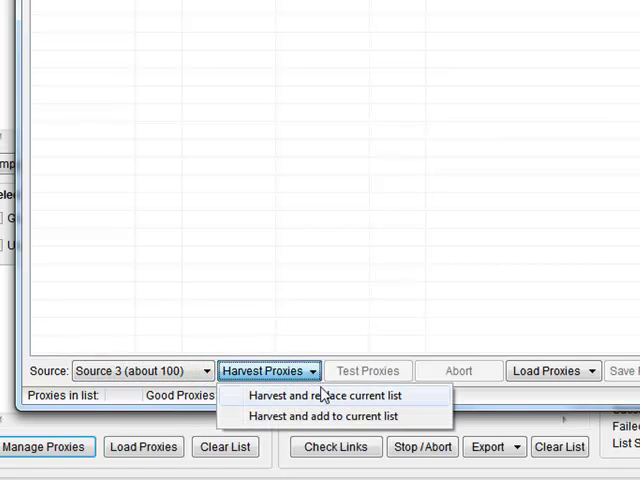
left_click(328, 395)
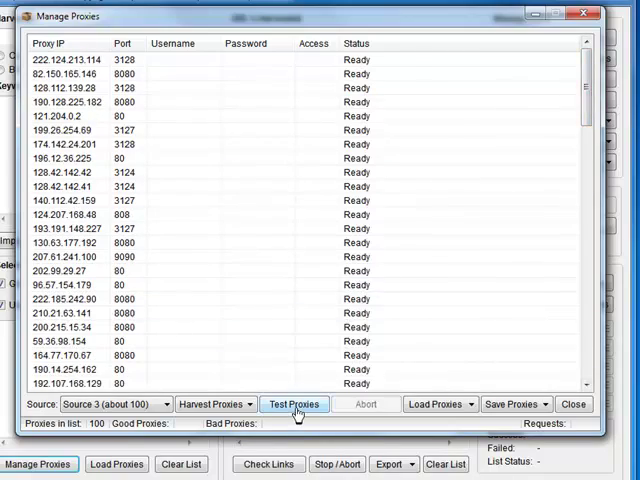
left_click(294, 404)
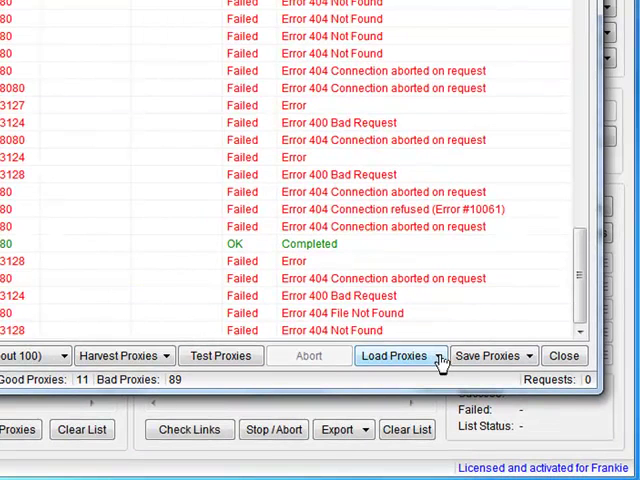
Send the tested proxies to ScrapeBox's main list and close the proxy manager.
left_click(394, 355)
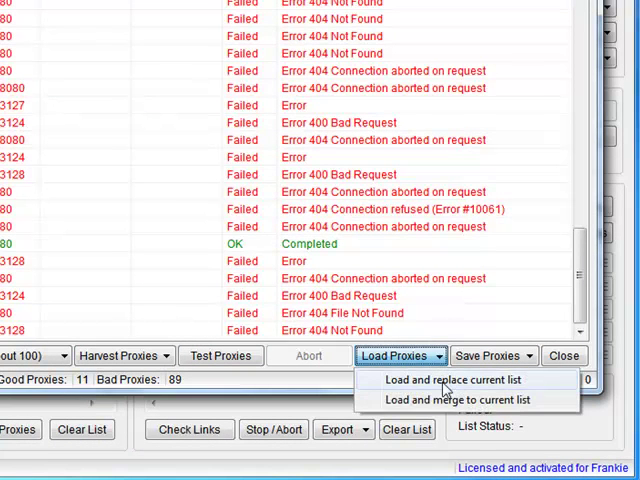
left_click(489, 355)
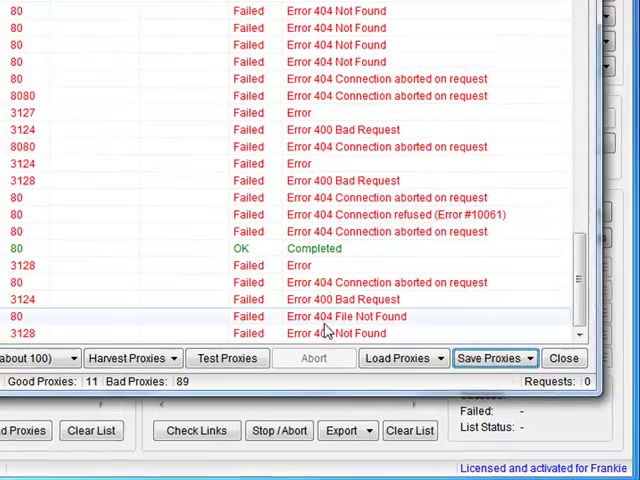
left_click(563, 357)
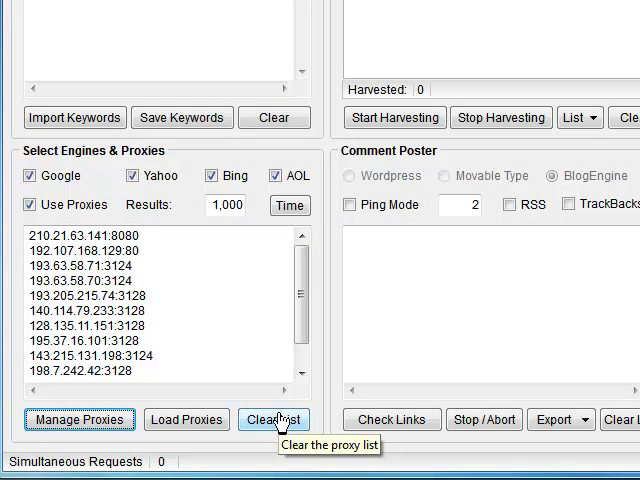
Load the saved proxies text file into the proxy list, declining the proxy test.
left_click(274, 419)
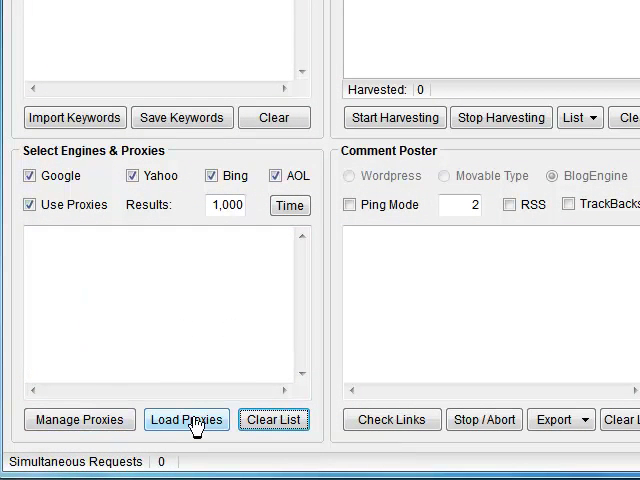
left_click(186, 419)
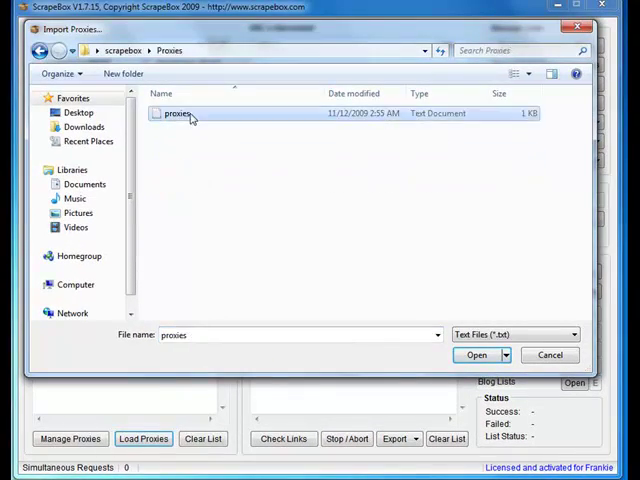
left_click(476, 355)
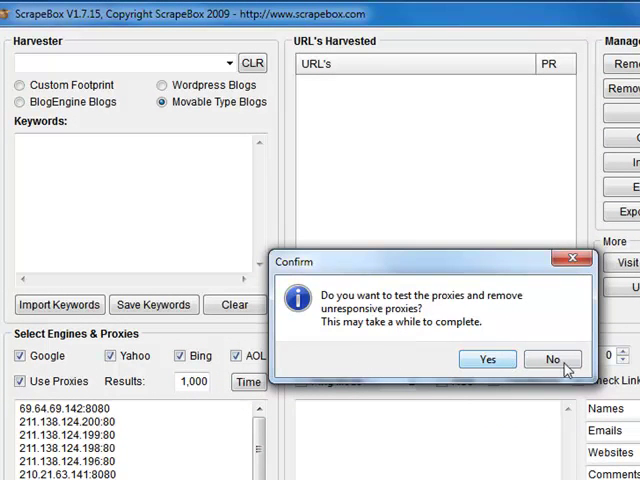
left_click(553, 359)
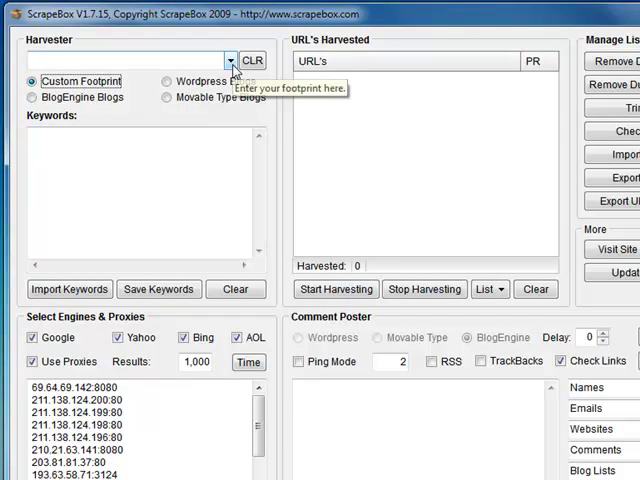
Dismiss the footprint dropdown and select the Wordpress Blogs footprint.
left_click(232, 60)
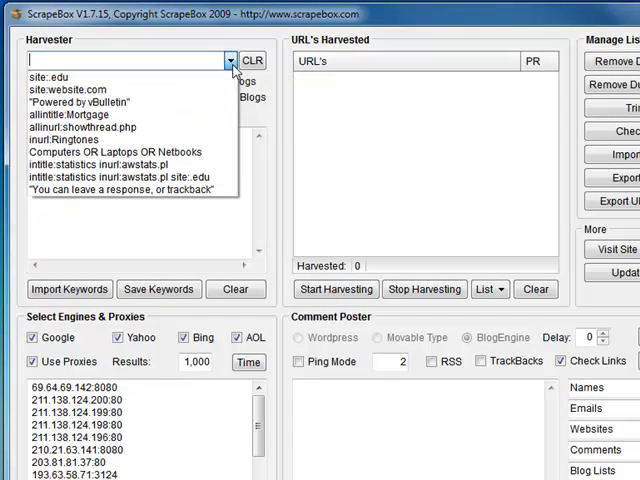
left_click(231, 60)
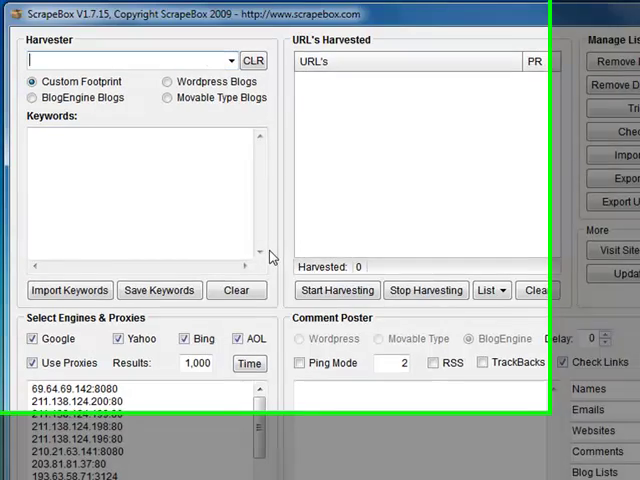
left_click(264, 60)
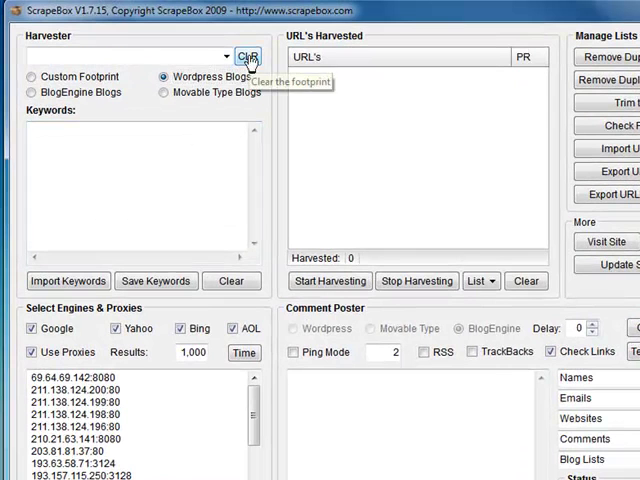
Enter computers, laptops and notebooks on separate lines in the Keywords box.
left_click(248, 56)
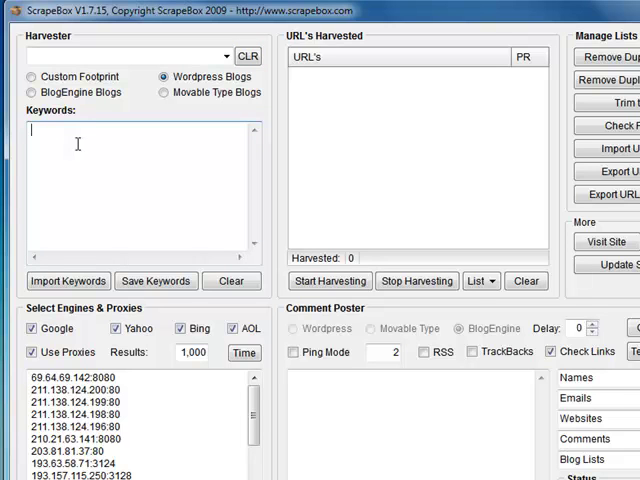
type("comput")
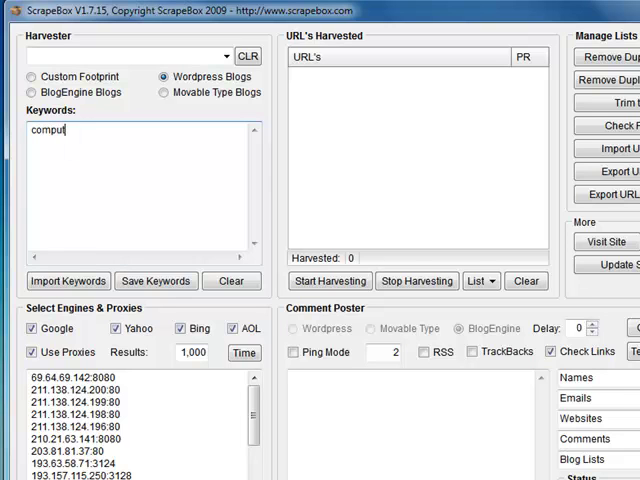
type("ers")
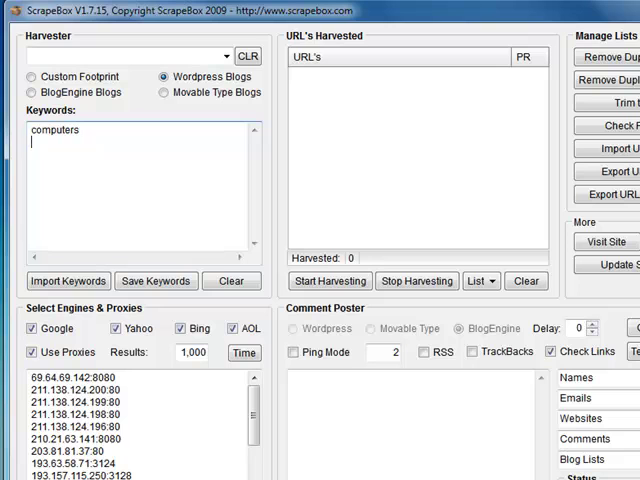
type("laptops")
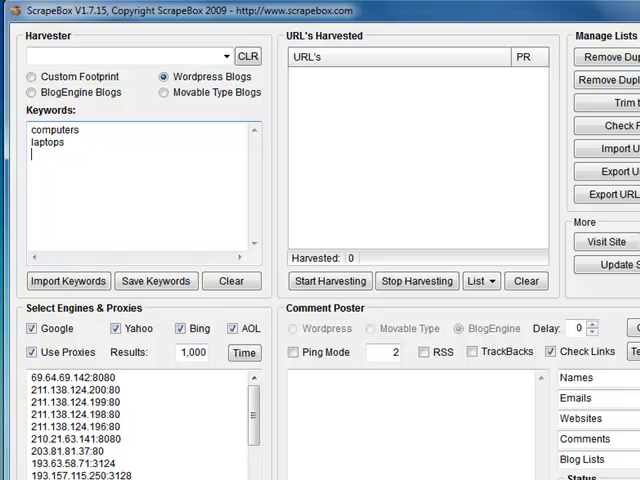
type("notebooks")
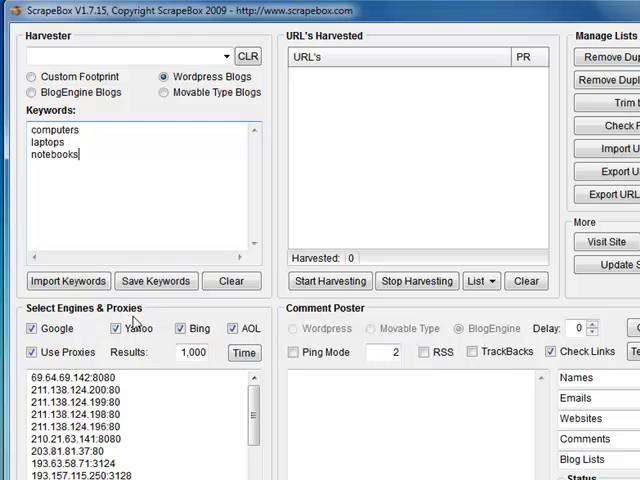
mouse_move(268, 310)
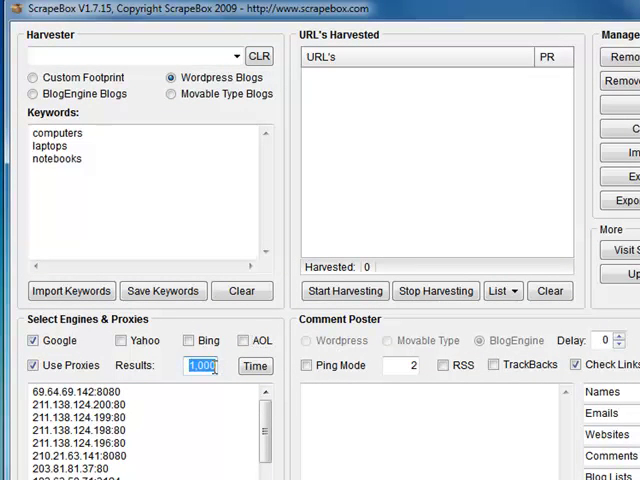
Set Results to 100 and uncheck Yahoo, Bing and AOL, leaving Google only.
type("100")
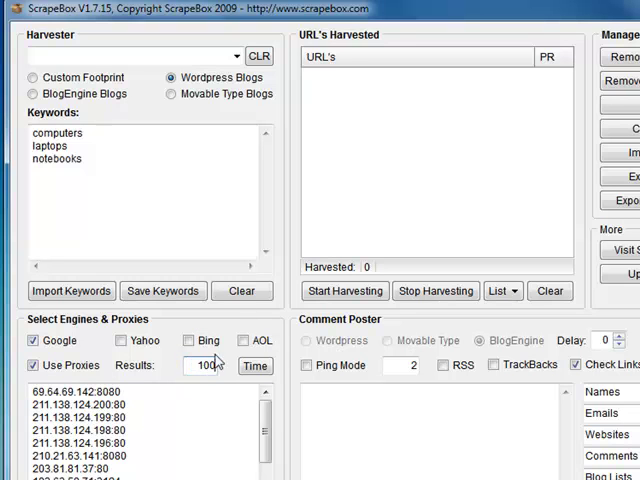
left_click(85, 132)
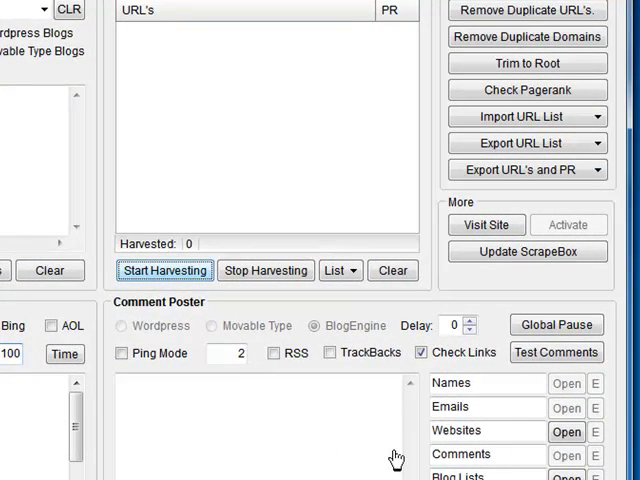
Harvest blog URLs for the three keywords through proxies, then stop to see Google quick stats.
left_click(165, 270)
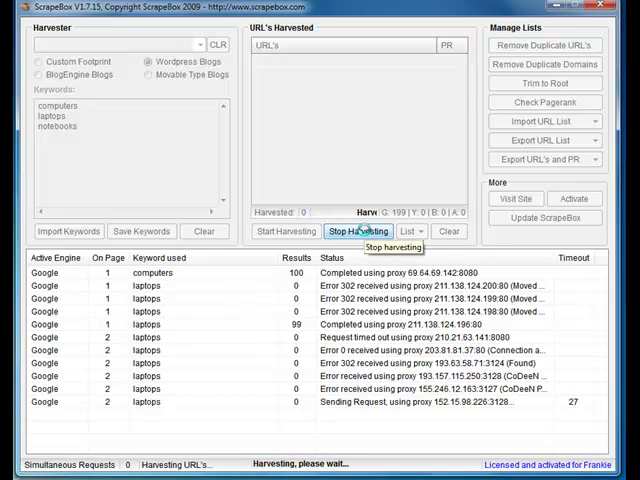
left_click(361, 231)
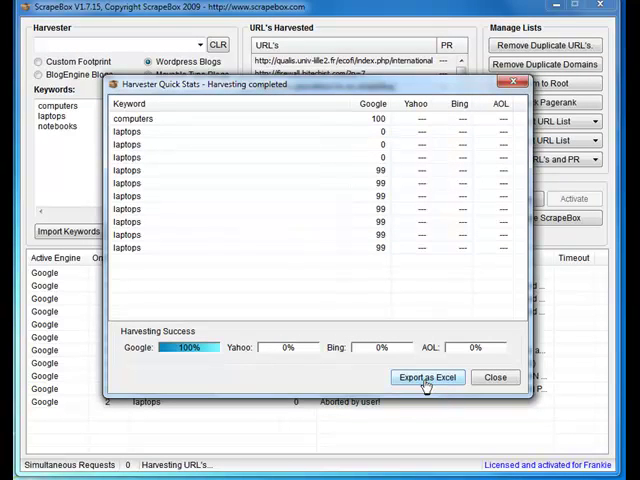
Close the Harvester Quick Stats window to reveal the 199 harvested URLs.
left_click(426, 377)
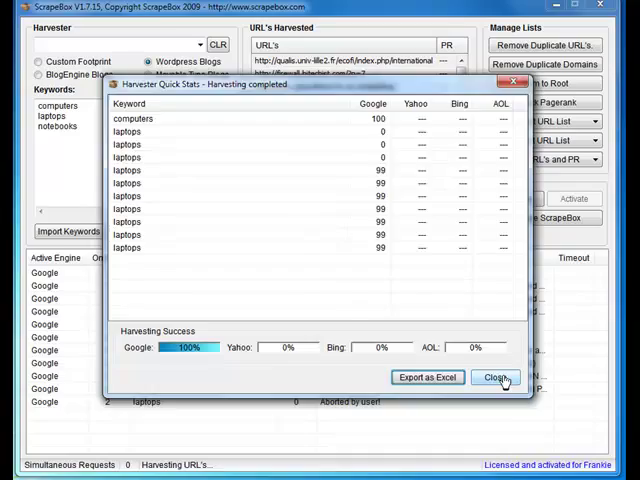
left_click(495, 377)
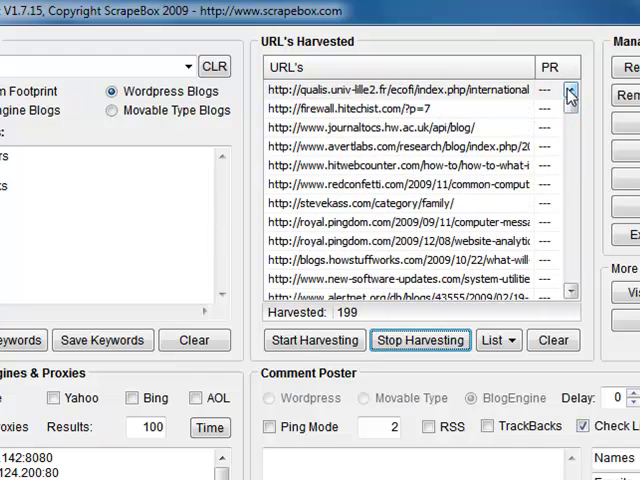
Open the vista.blorge.com Windows 7 article URL in the internal browser.
right_click(400, 108)
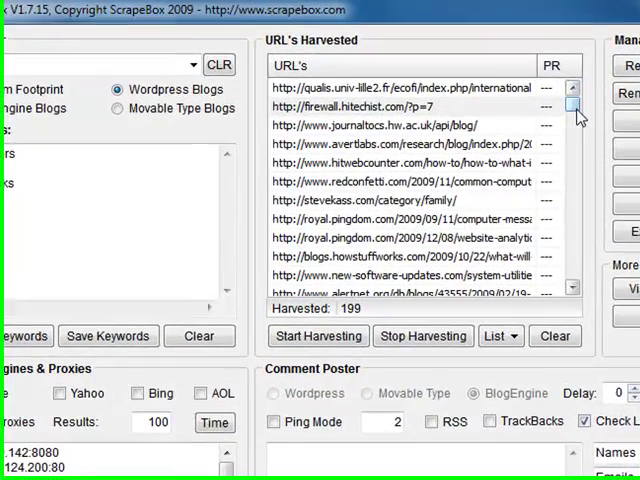
scroll("down", 3)
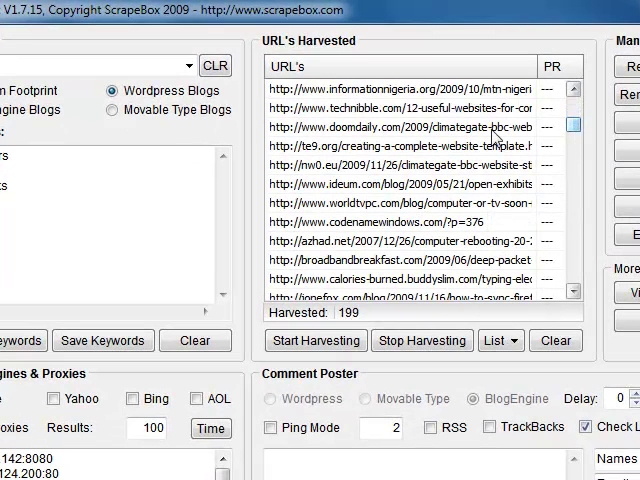
right_click(430, 125)
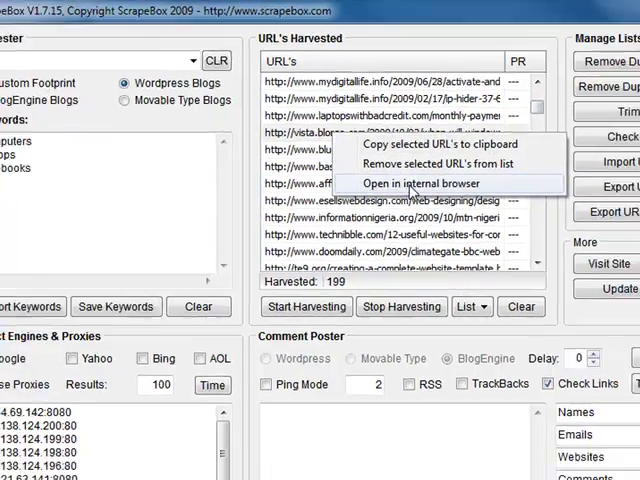
left_click(417, 183)
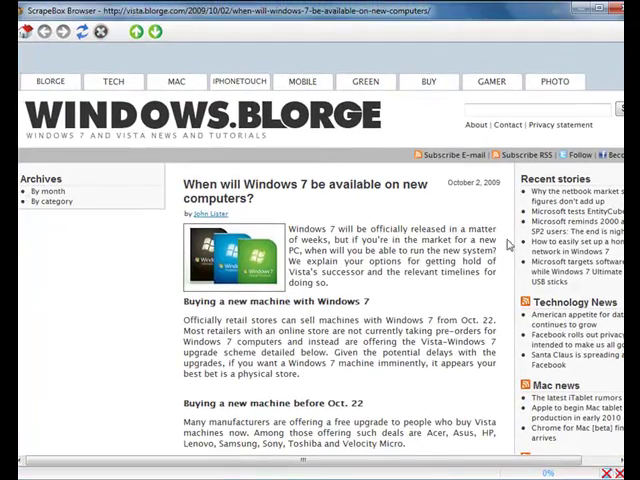
Advance to the Blue Ridge Networks security post and select its comment Name field.
scroll("down", 3)
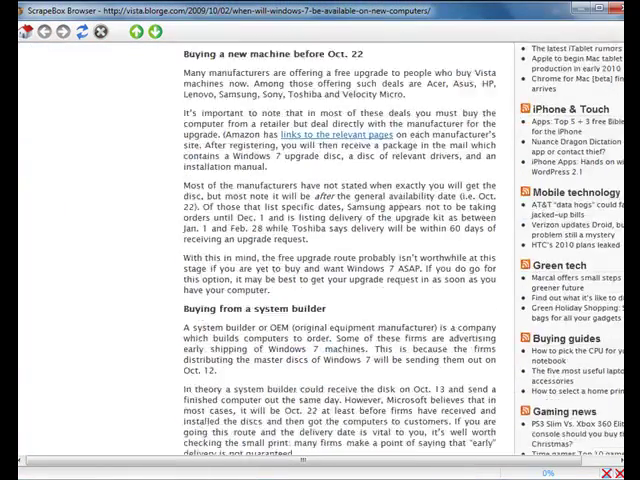
scroll("down", 3)
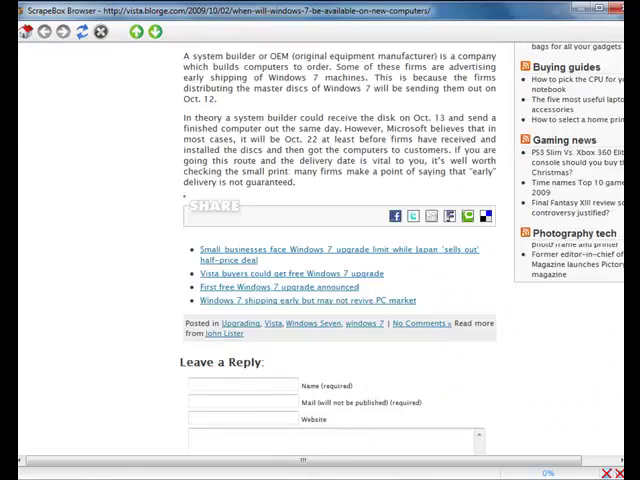
left_click(155, 32)
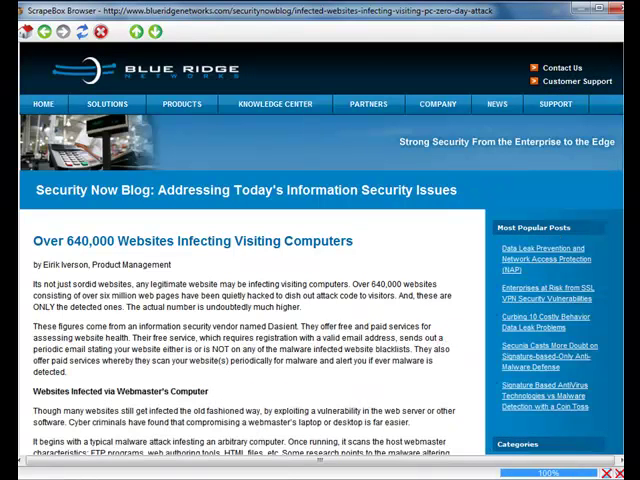
scroll("down", 3)
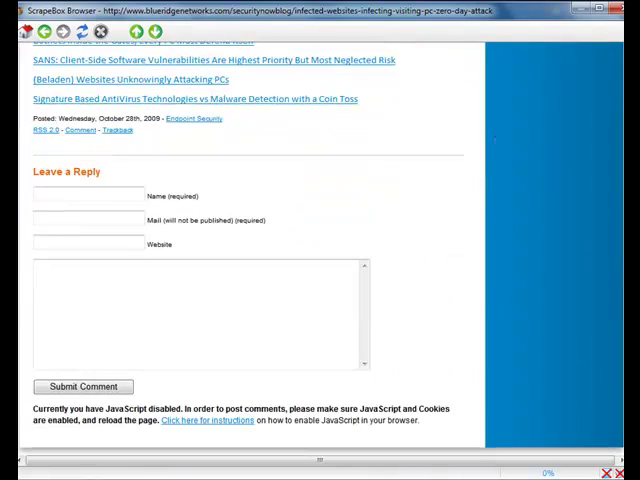
left_click(88, 194)
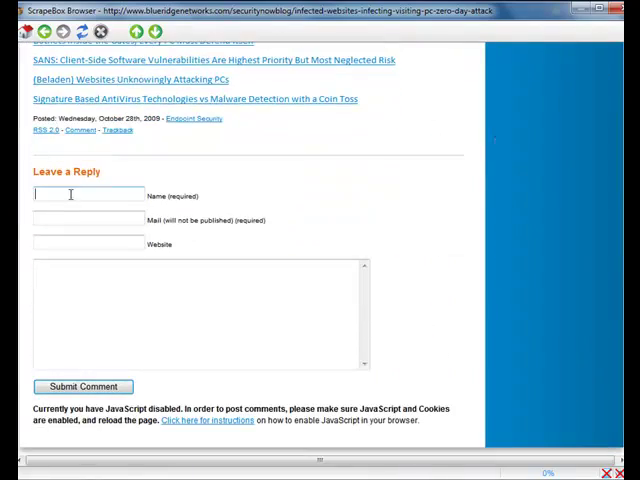